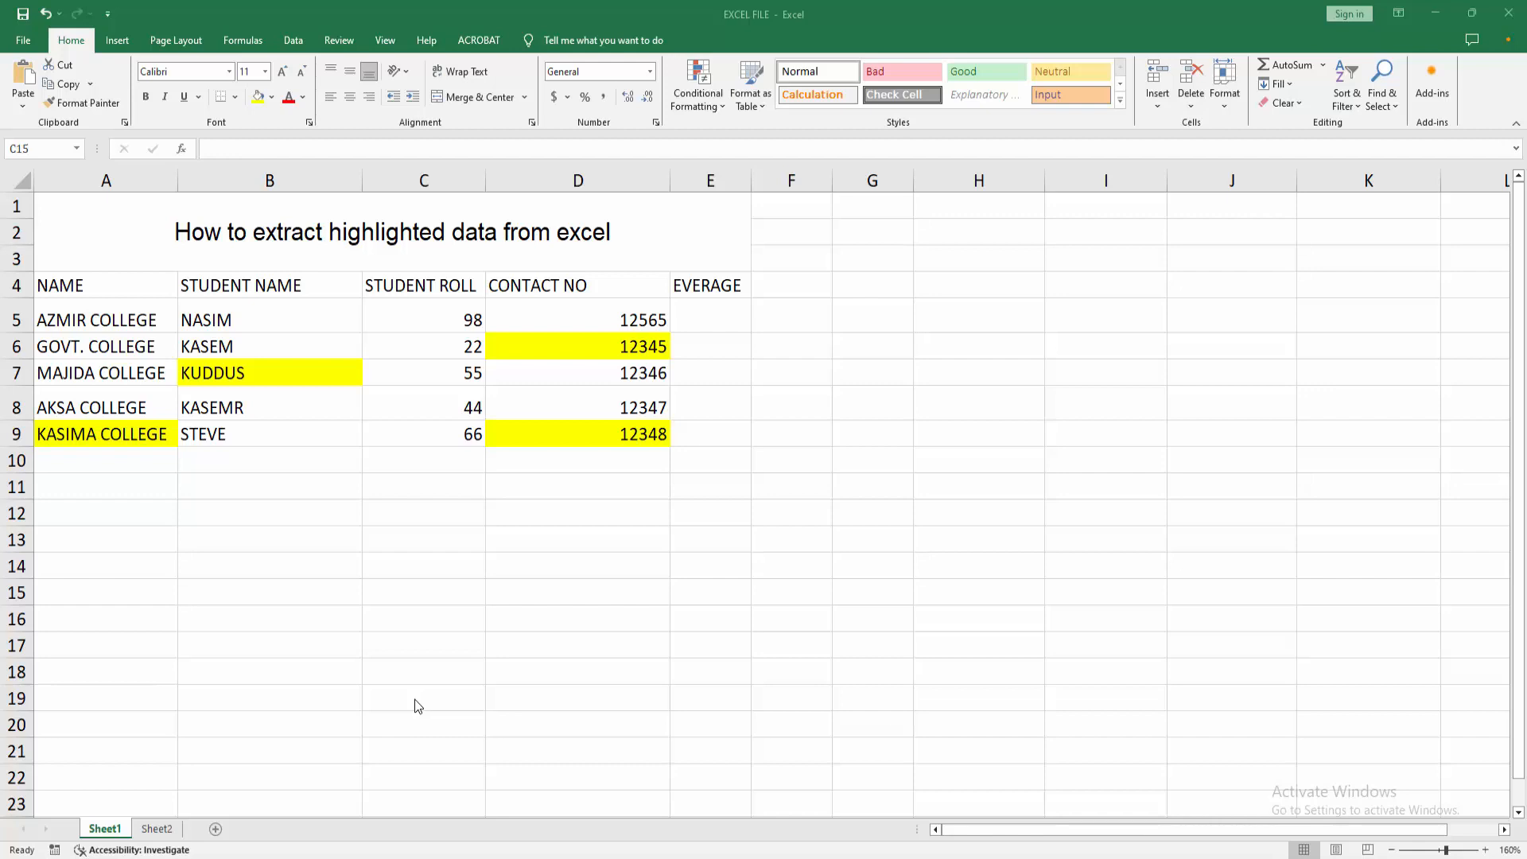
Search the sheet by yellow fill format, briefly toggling Match case, and find all four highlighted cells
{"action": "left_click", "coordinate": [790, 644]}
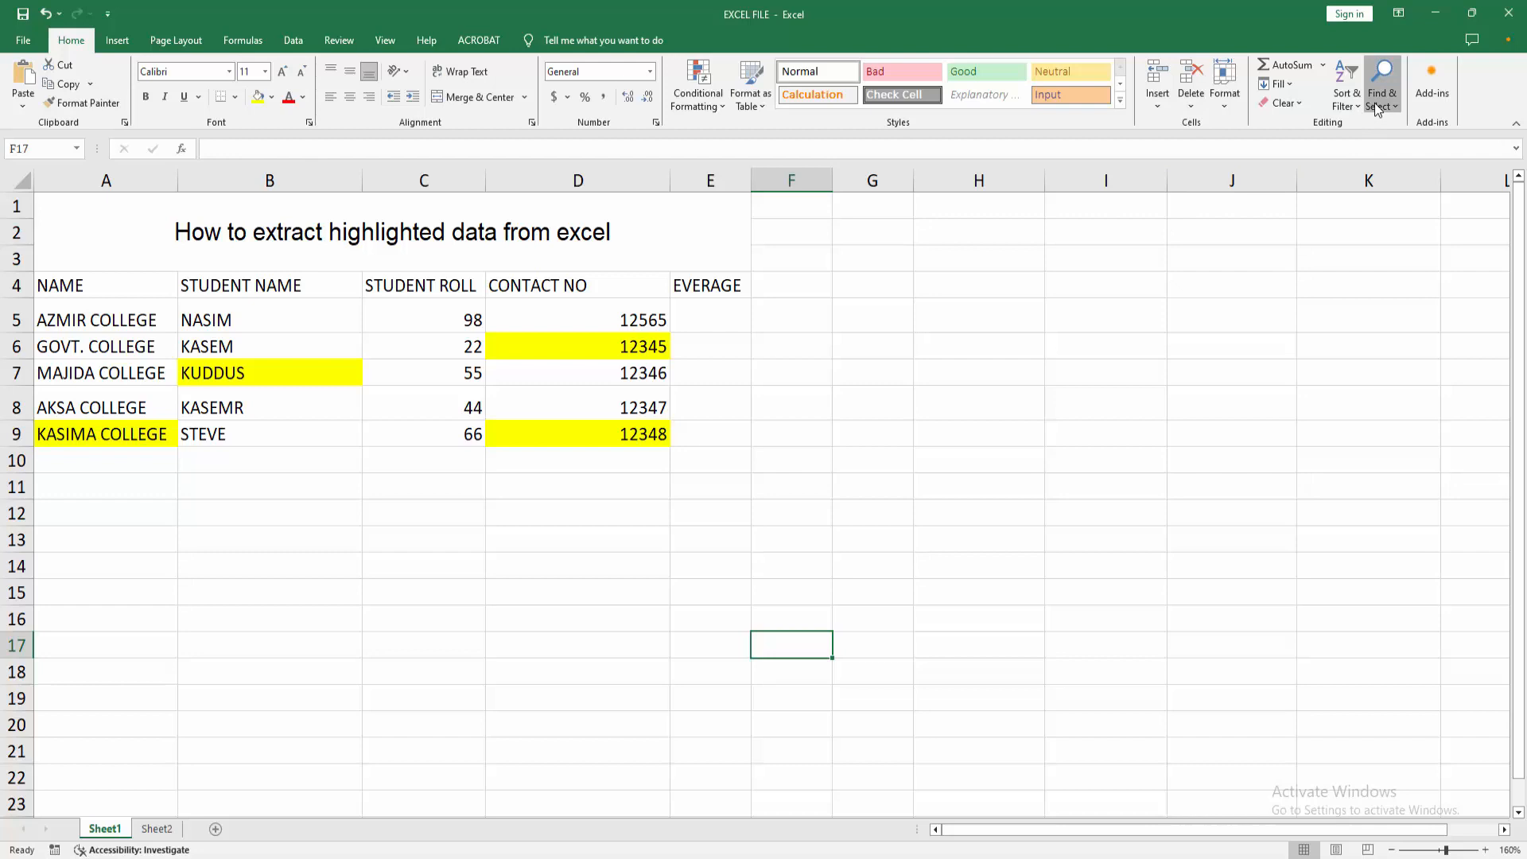
{"action": "left_click", "coordinate": [1381, 88]}
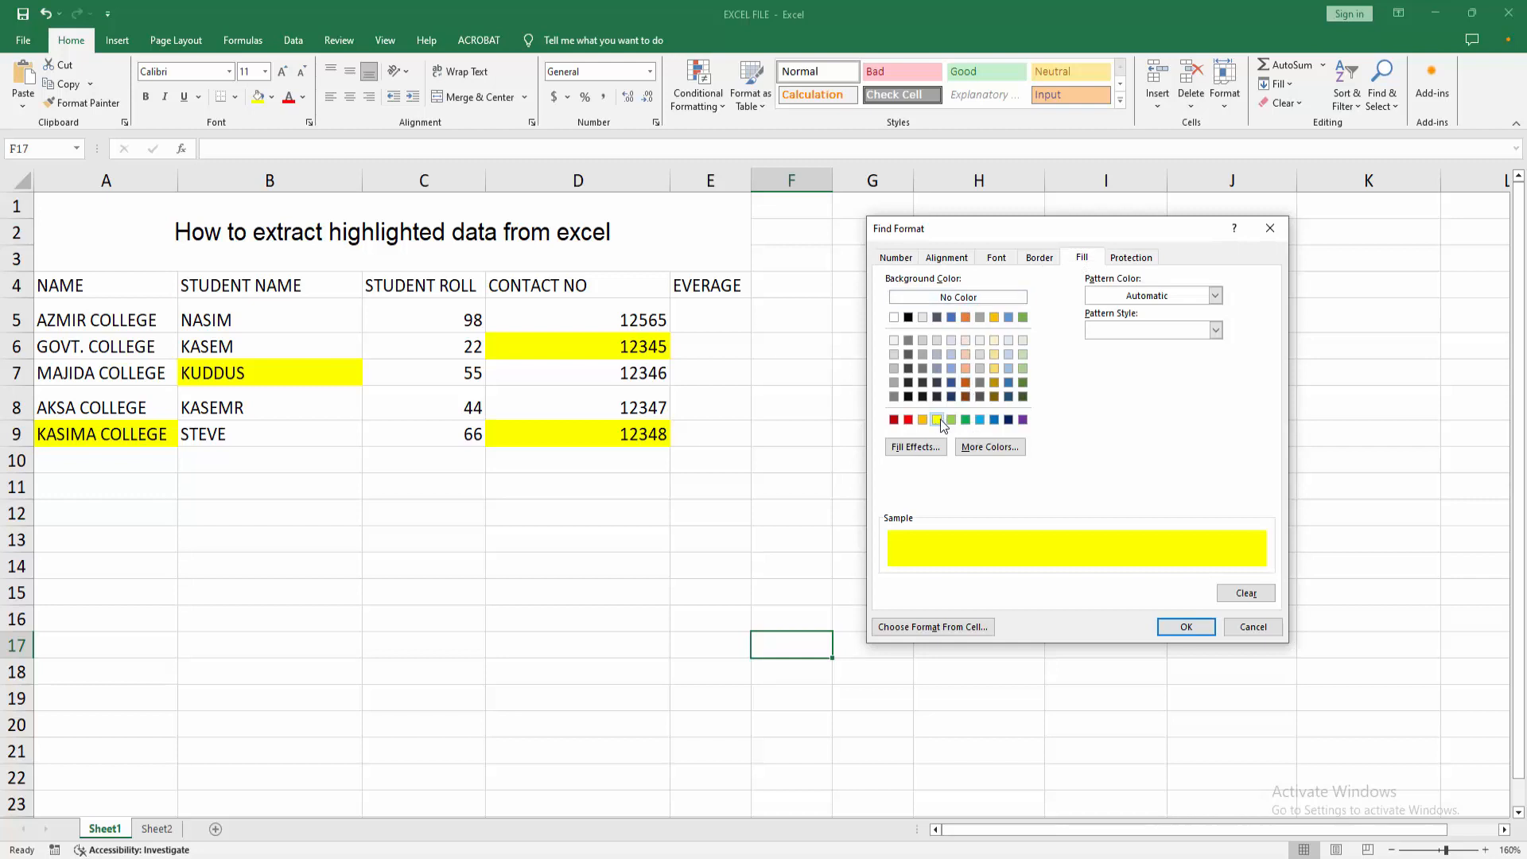
{"action": "left_click", "coordinate": [1185, 626]}
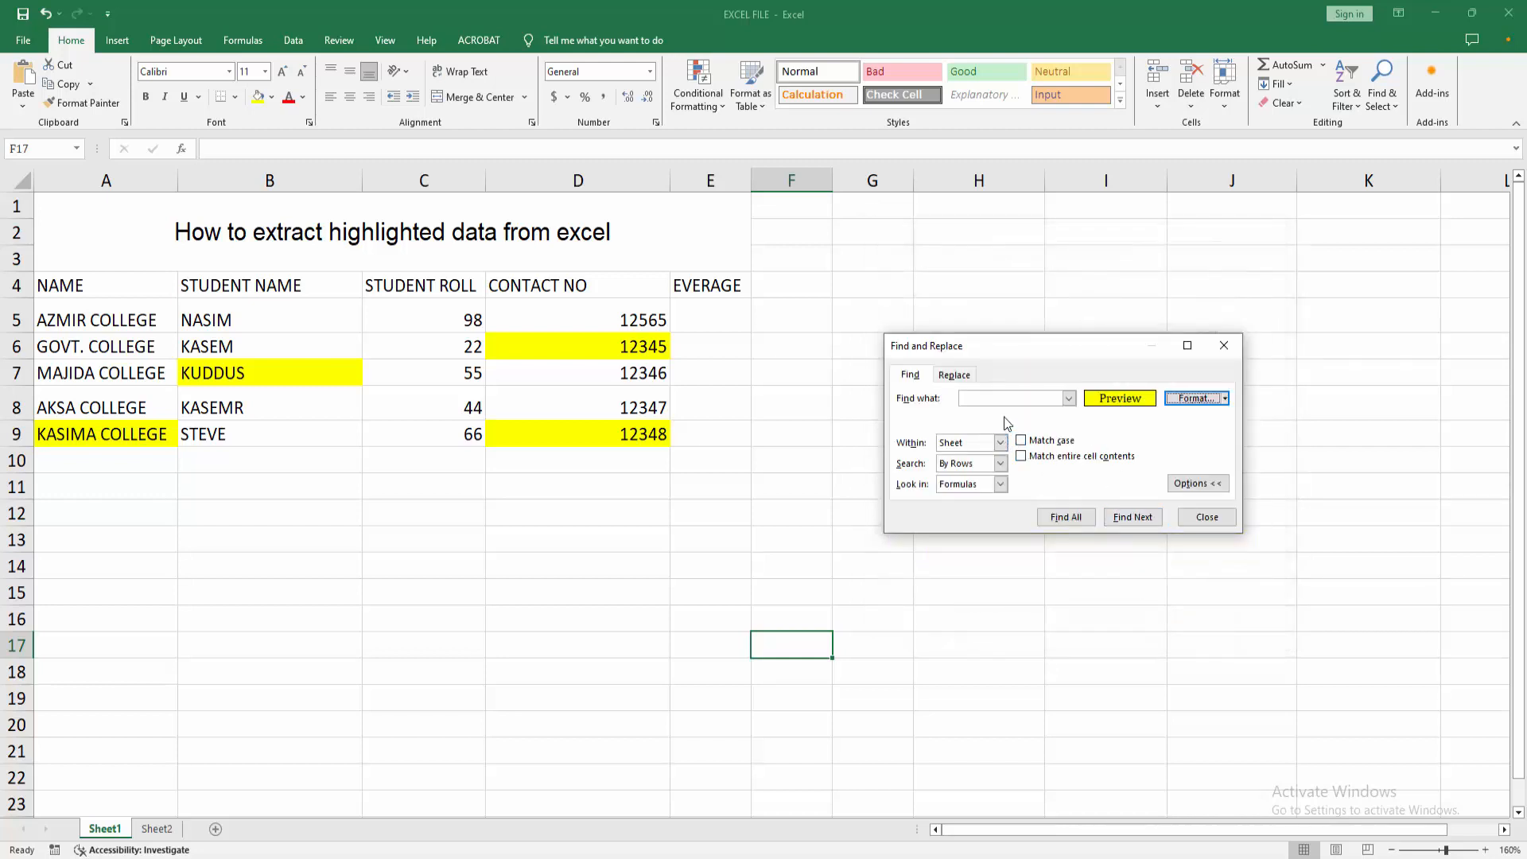
{"action": "left_click", "coordinate": [1021, 441]}
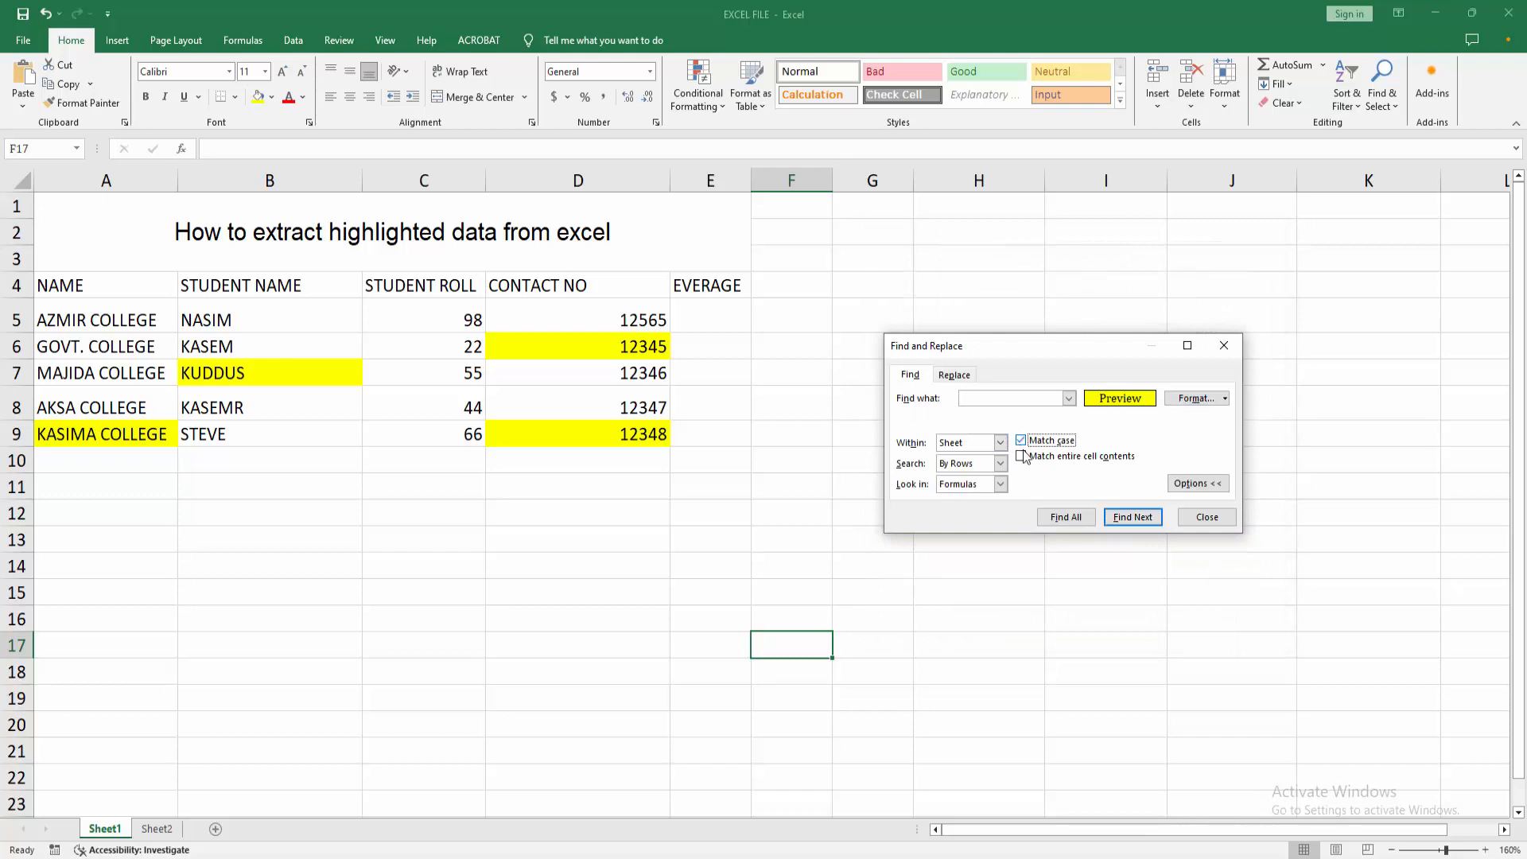
{"action": "left_click", "coordinate": [1065, 517]}
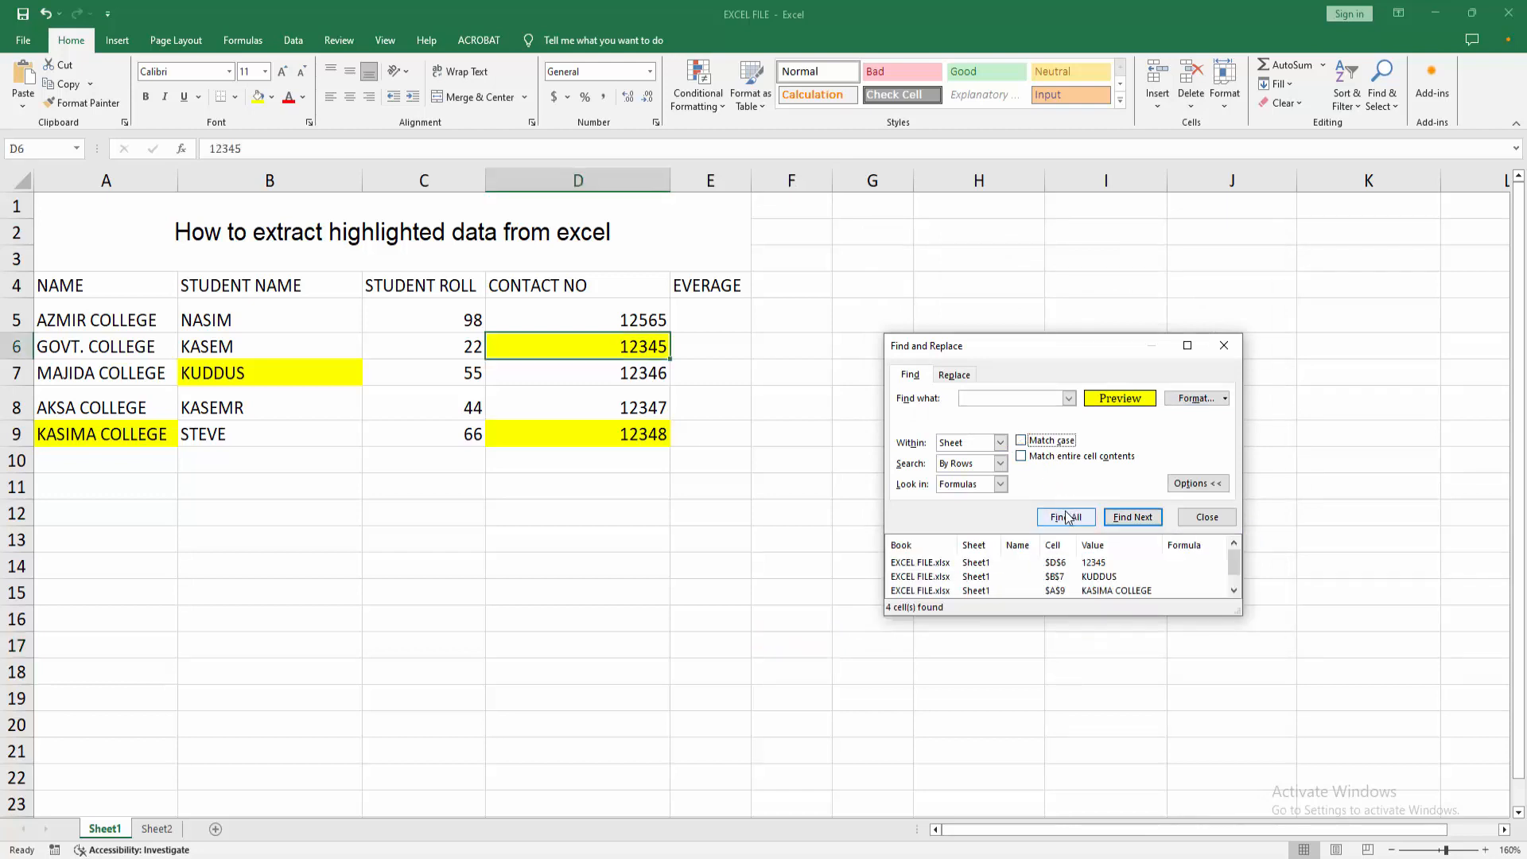
Review the KASIMA COLLEGE (A9) and 12345 (D6) matches among the four results, then close the search
{"action": "left_click", "coordinate": [1060, 576]}
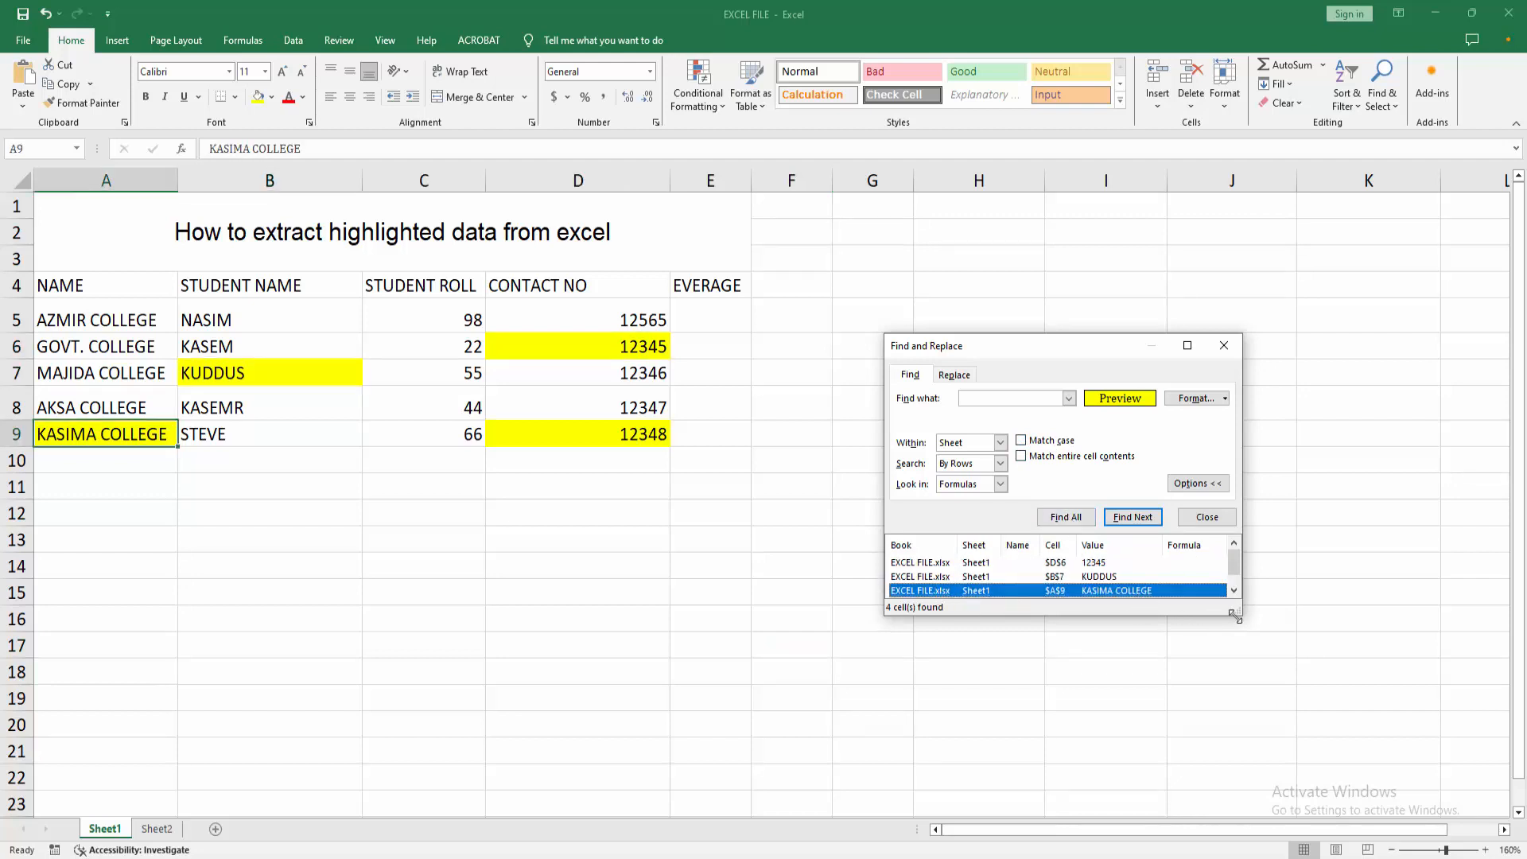
{"action": "left_click", "coordinate": [1131, 517]}
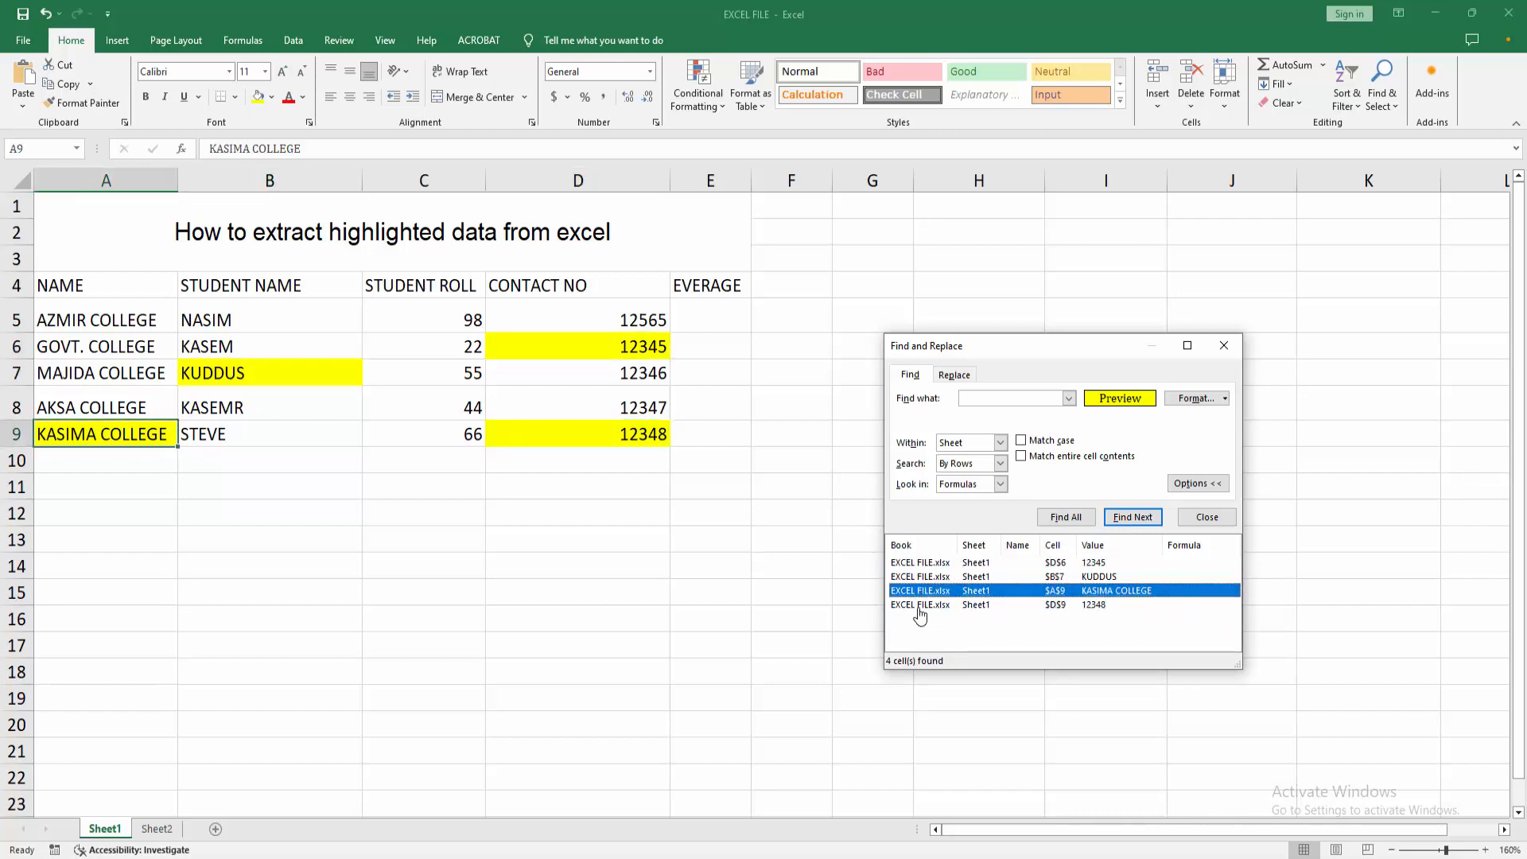
{"action": "left_click", "coordinate": [1064, 516]}
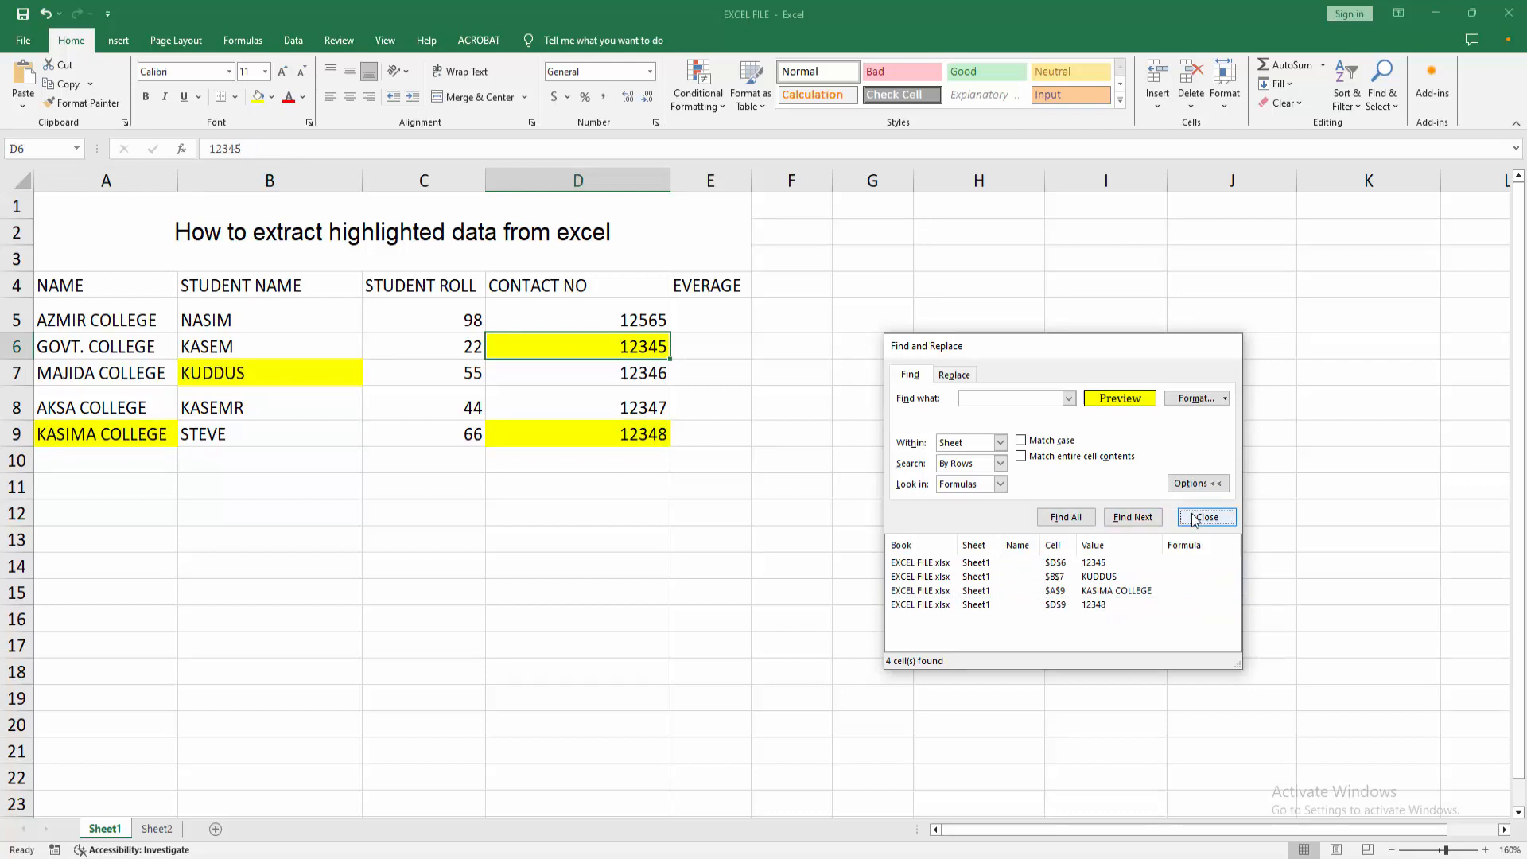
{"action": "left_click", "coordinate": [1206, 517]}
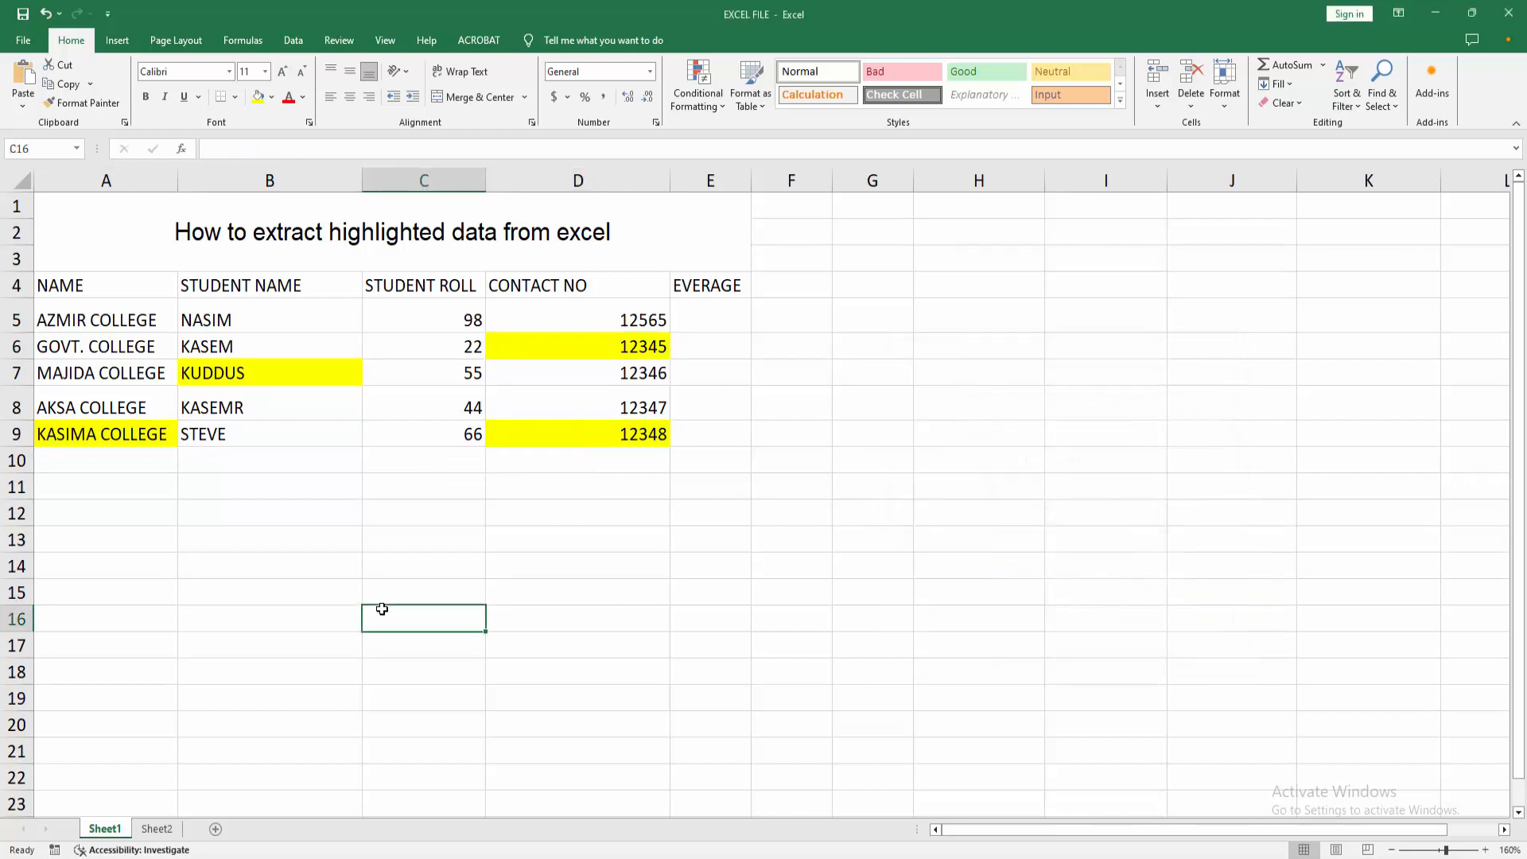